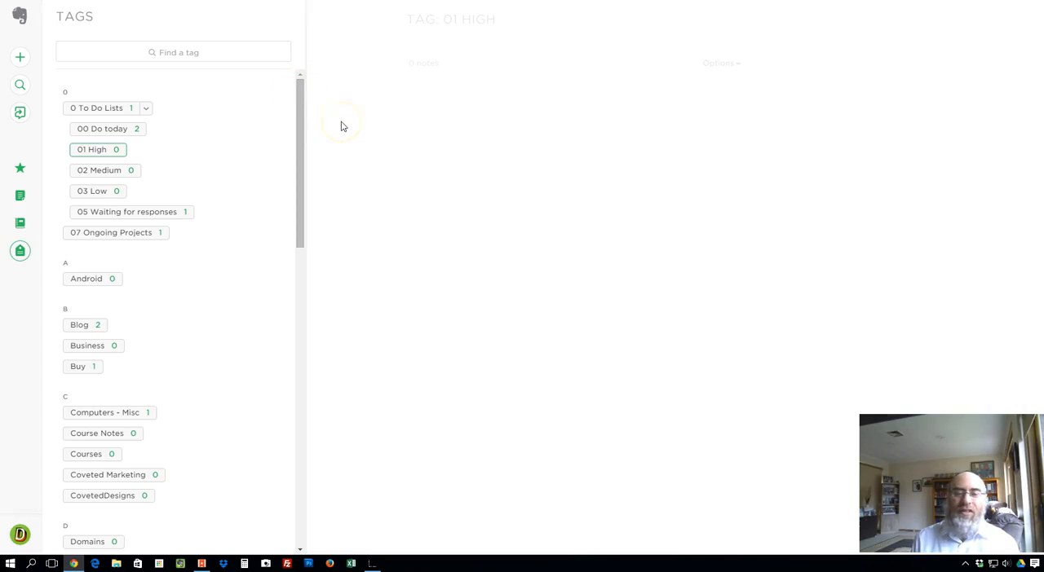
pyautogui.moveTo(98, 150)
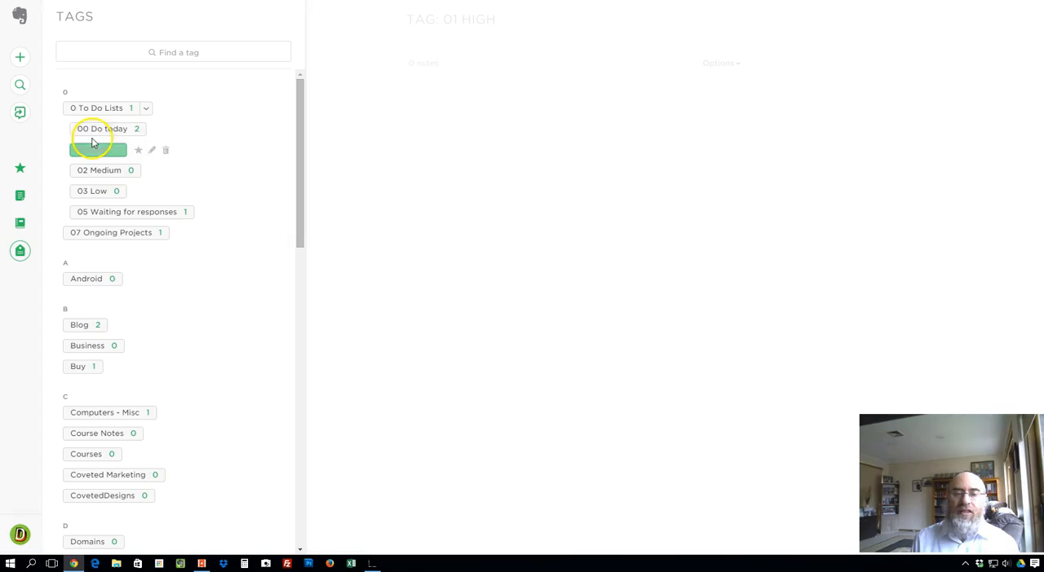
pyautogui.moveTo(138, 150)
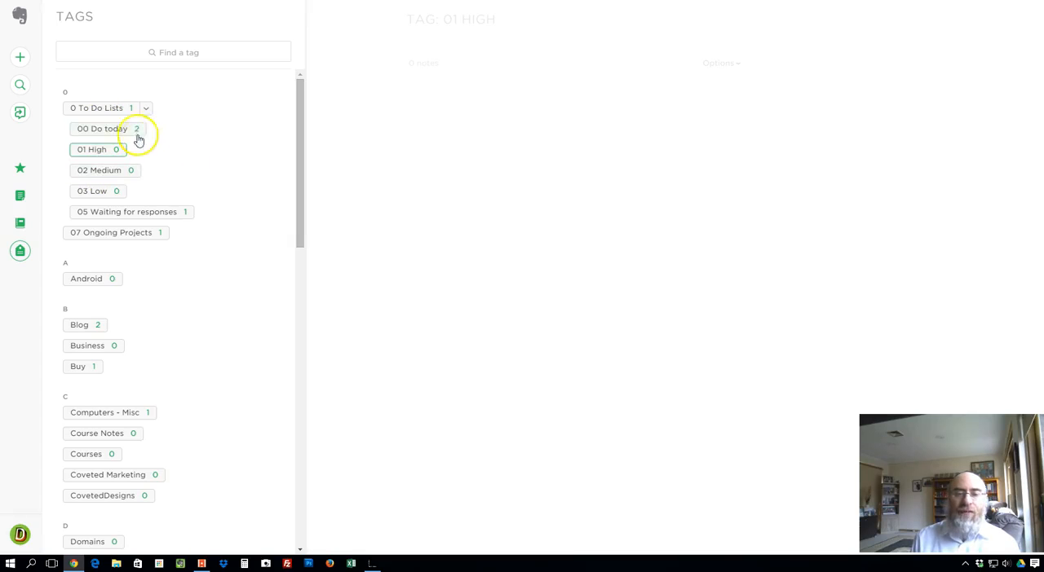
# - Select the '00 Do today' tag and view its Android phone nexus 5 replacement note
pyautogui.click(101, 129)
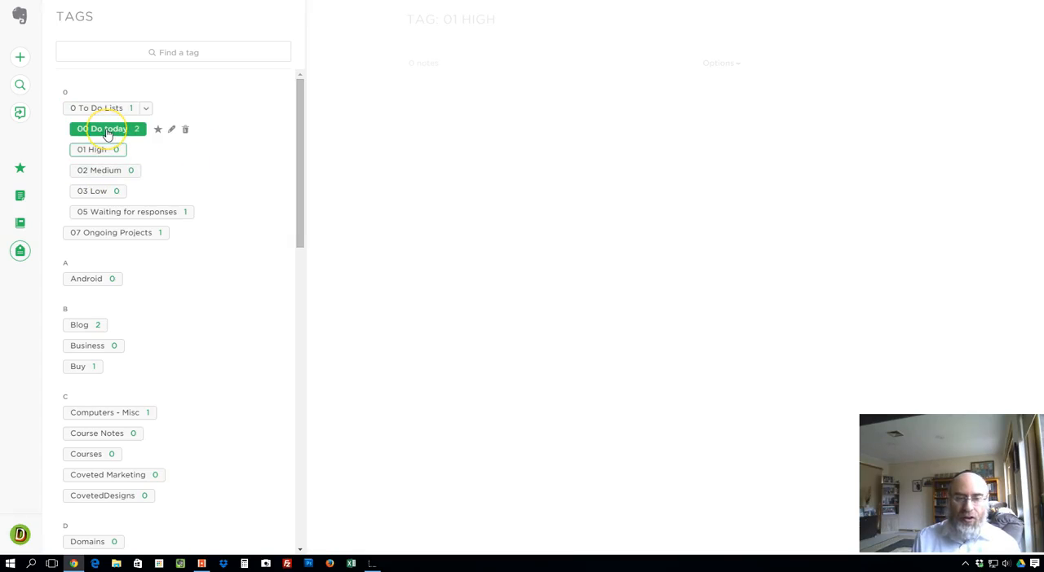
pyautogui.click(101, 129)
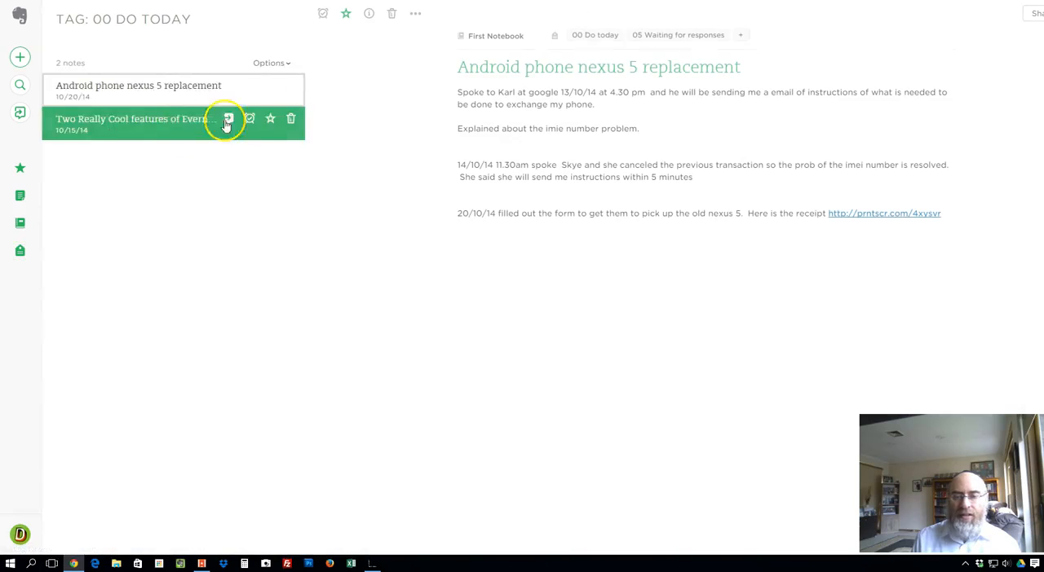
pyautogui.click(139, 90)
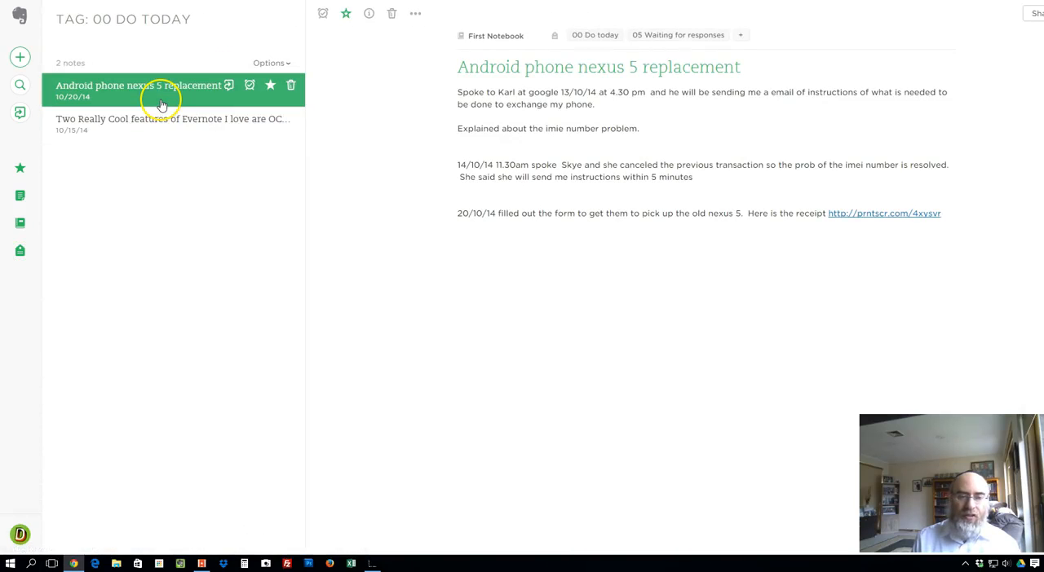
pyautogui.moveTo(65, 106)
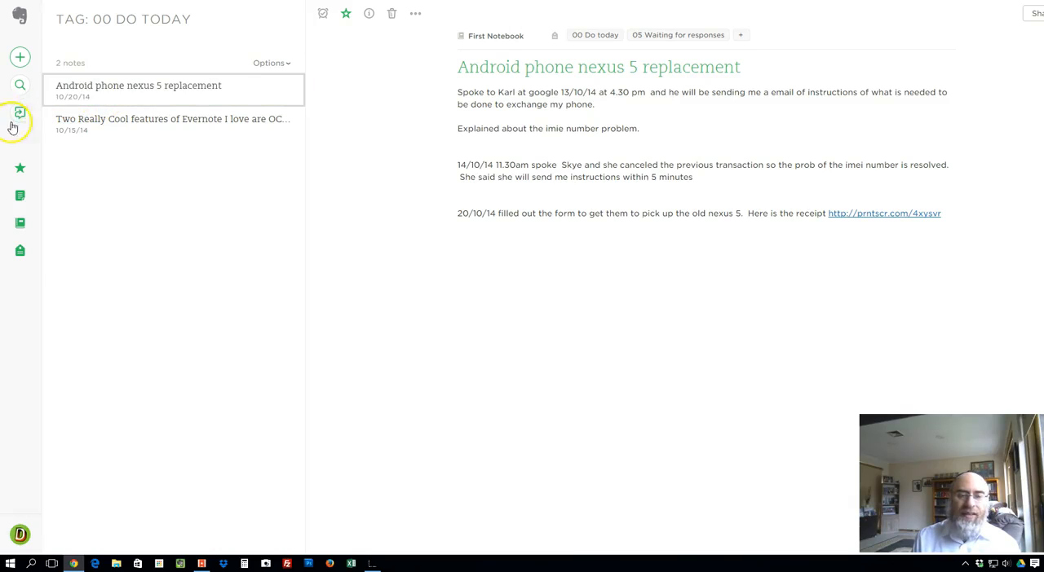
# - View the empty '03 Low' tag from the Tags panel, then reopen the tag list over it
pyautogui.click(19, 113)
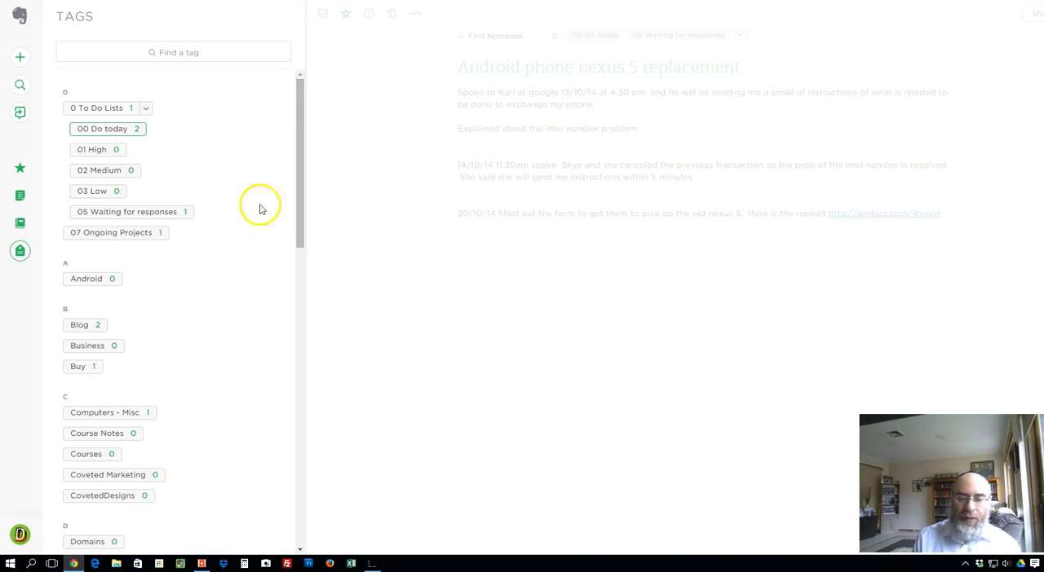
pyautogui.moveTo(259, 281)
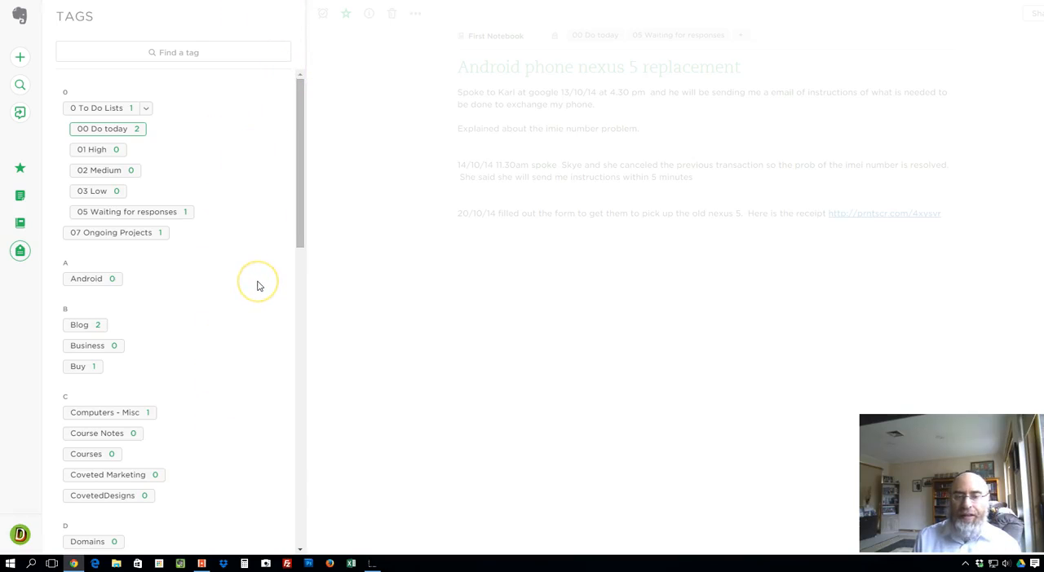
pyautogui.click(91, 191)
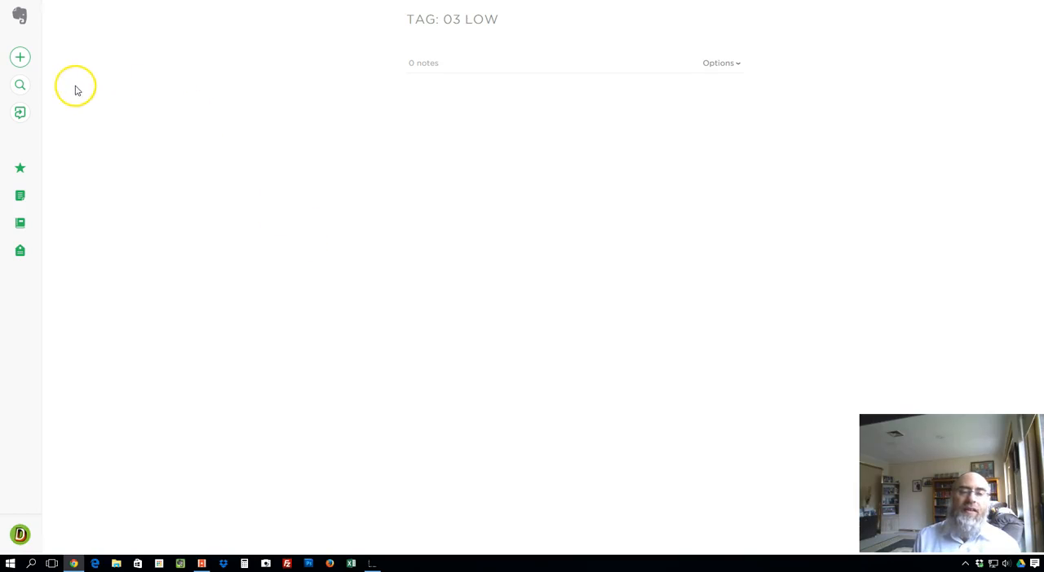
pyautogui.moveTo(20, 251)
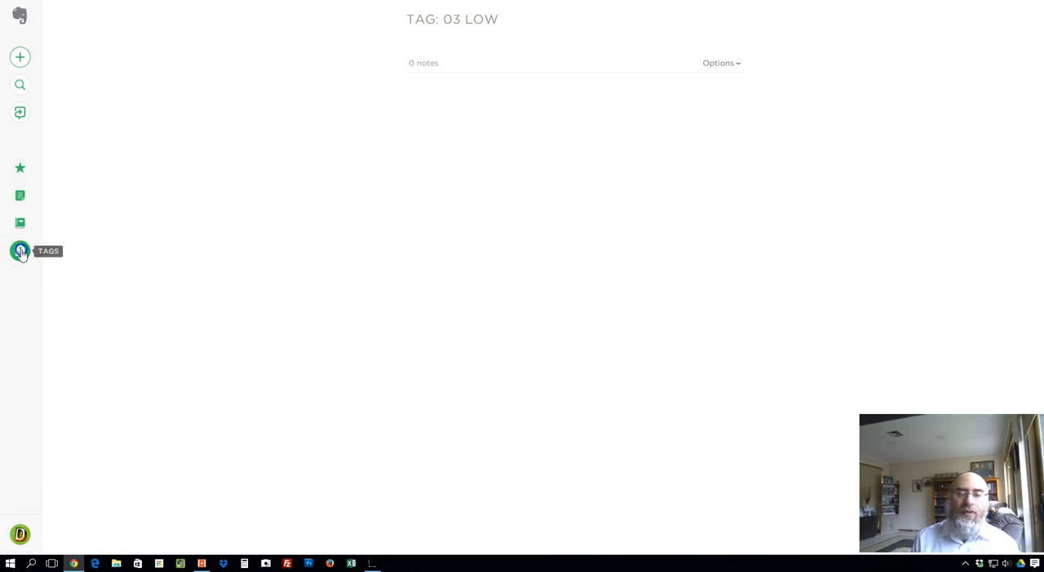
pyautogui.click(19, 251)
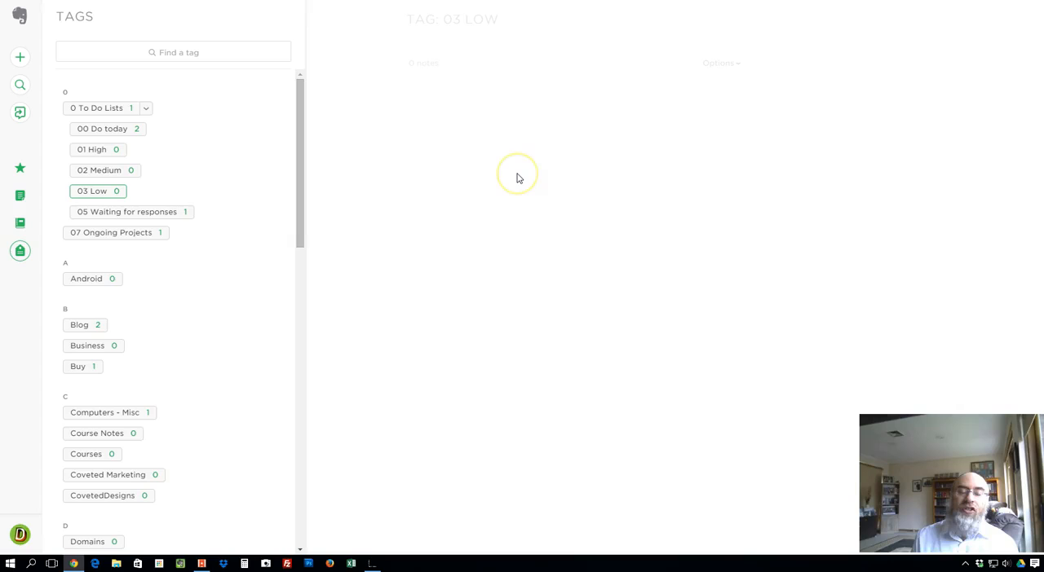
pyautogui.moveTo(548, 183)
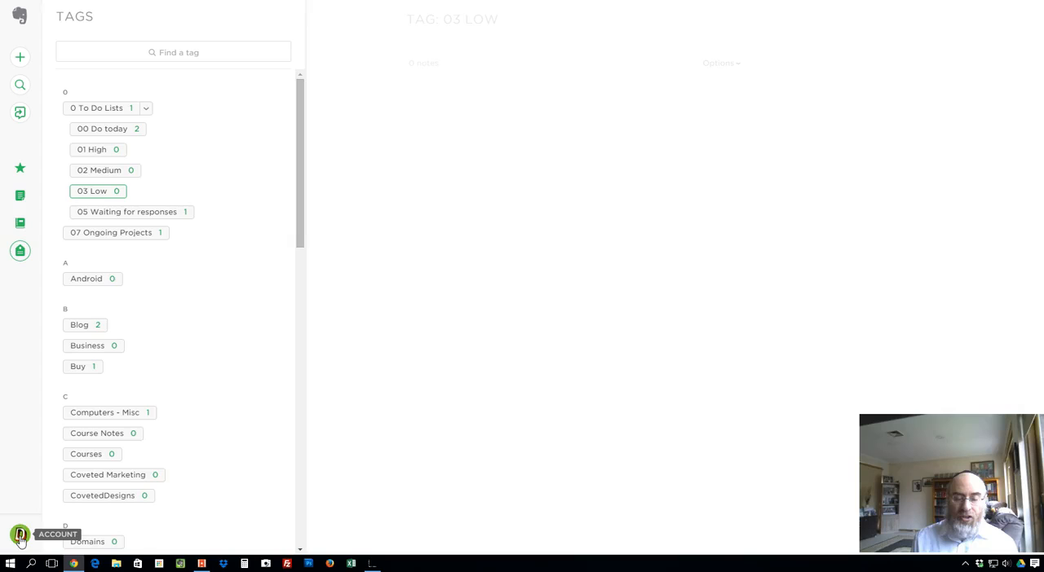
# - Go to Account Summary settings via the avatar menu and scroll to the Evernote Web row
pyautogui.click(20, 535)
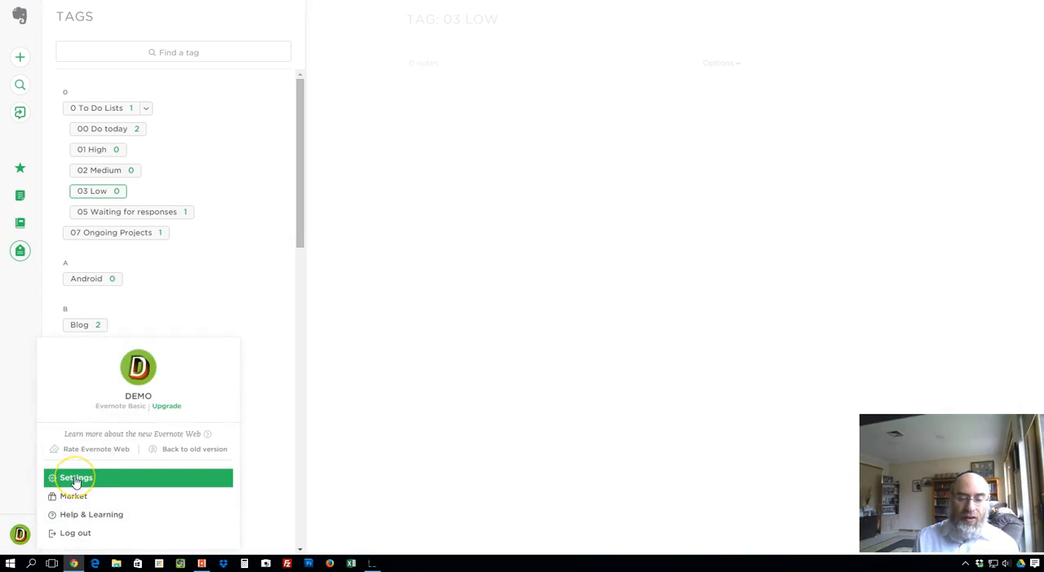
pyautogui.click(75, 478)
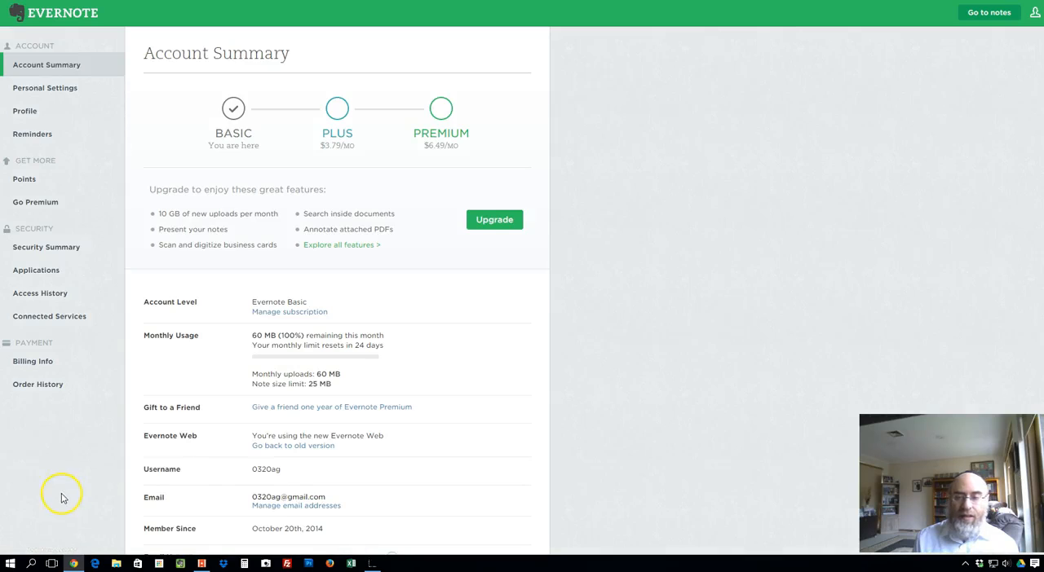
pyautogui.moveTo(383, 399)
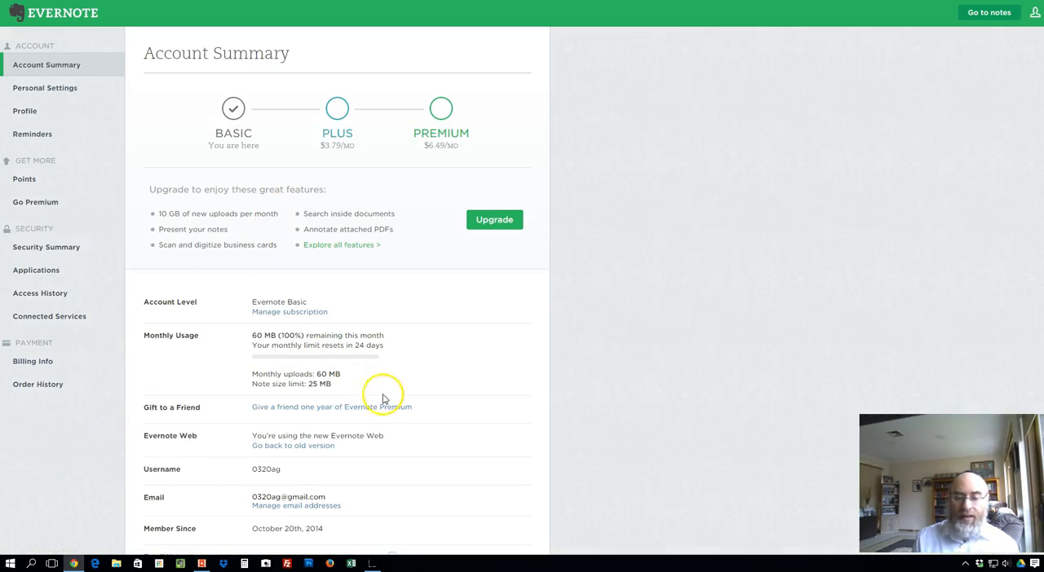
pyautogui.scroll(-3)
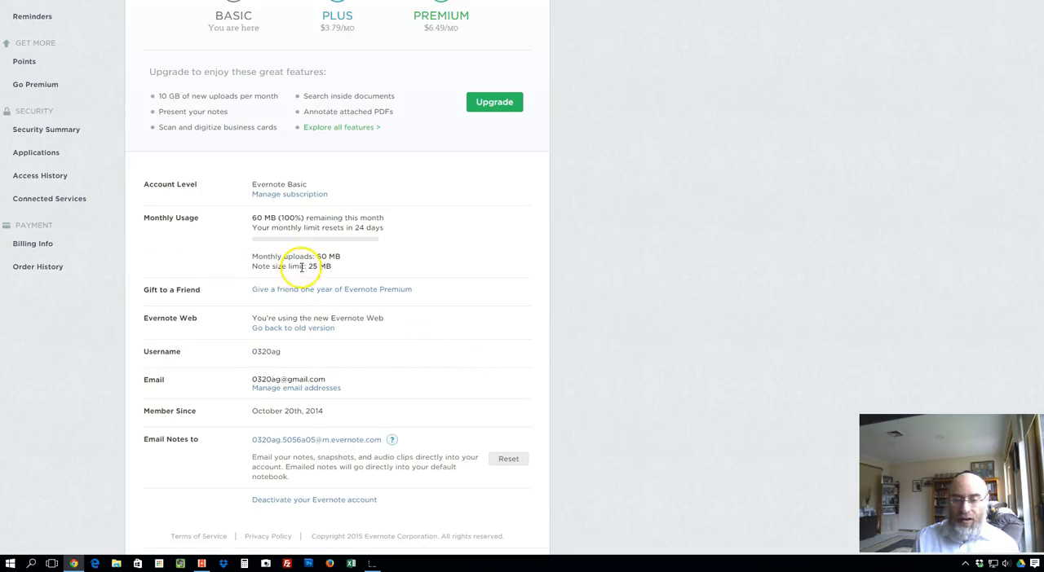
pyautogui.moveTo(284, 333)
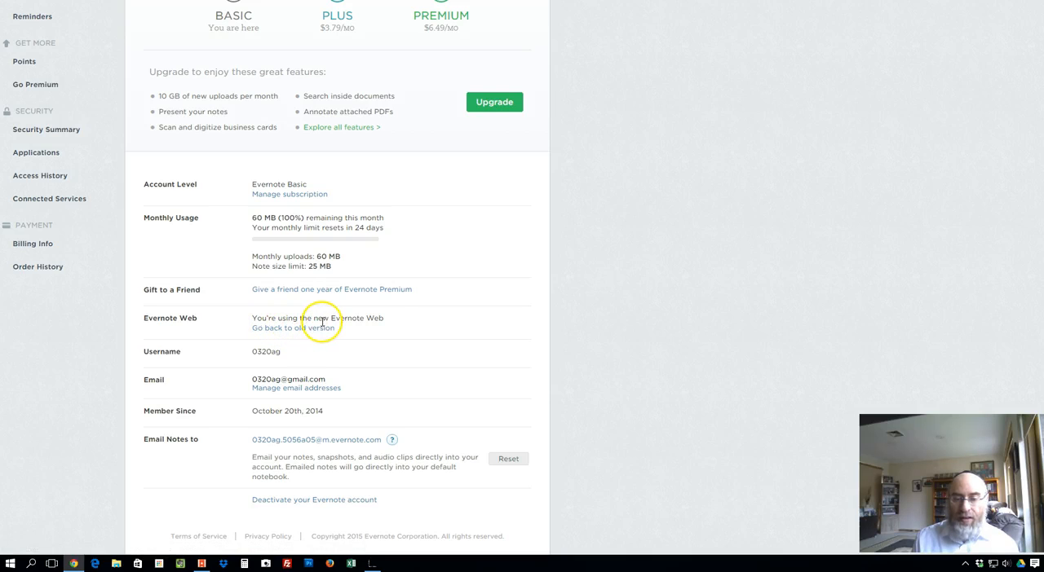
pyautogui.moveTo(323, 339)
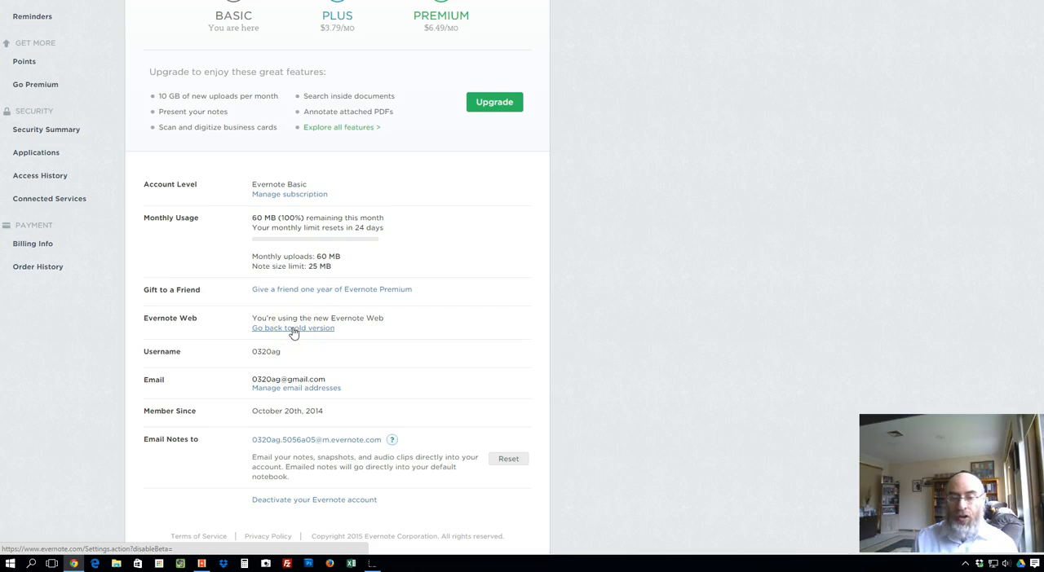
# - Choose 'Go back to old version' and return to the classic notes view
pyautogui.click(294, 328)
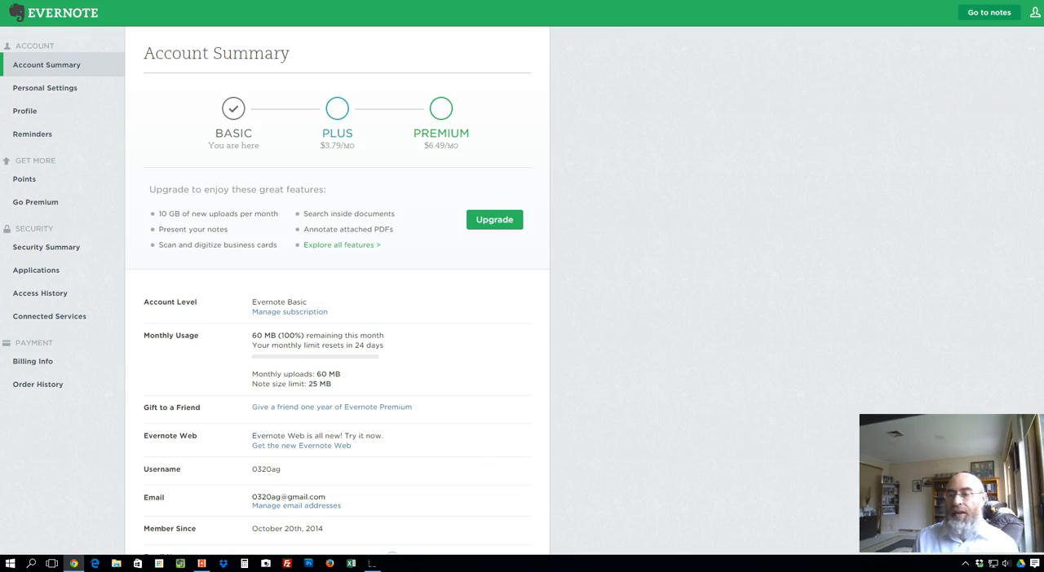
pyautogui.moveTo(1037, 88)
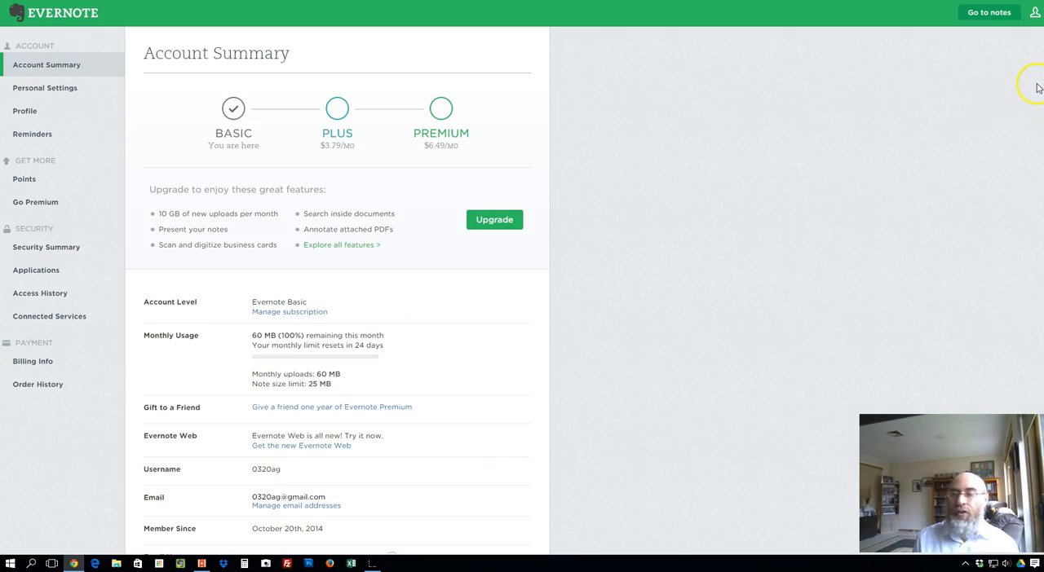
pyautogui.click(1034, 13)
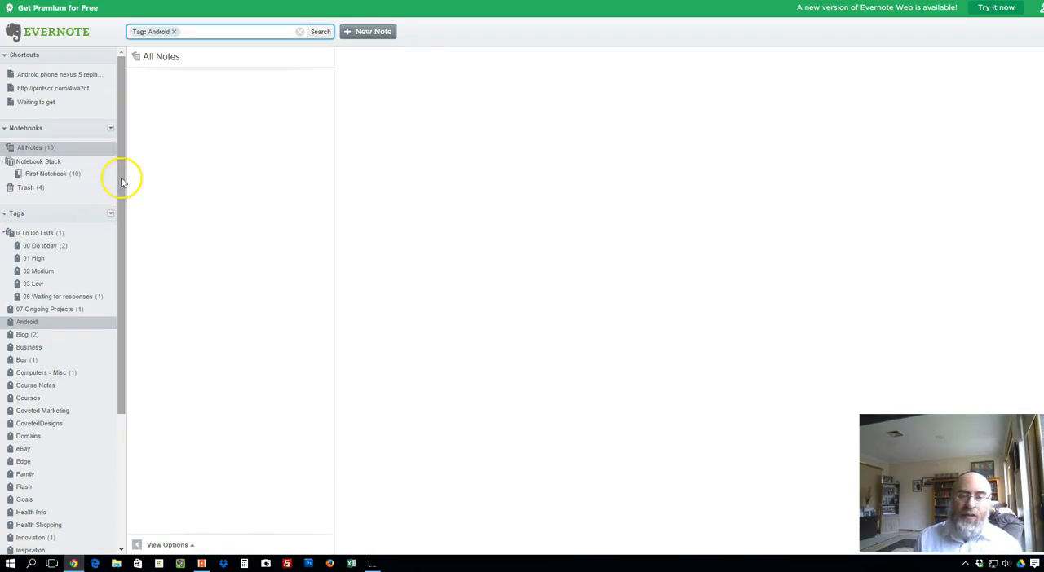
pyautogui.scroll(-3)
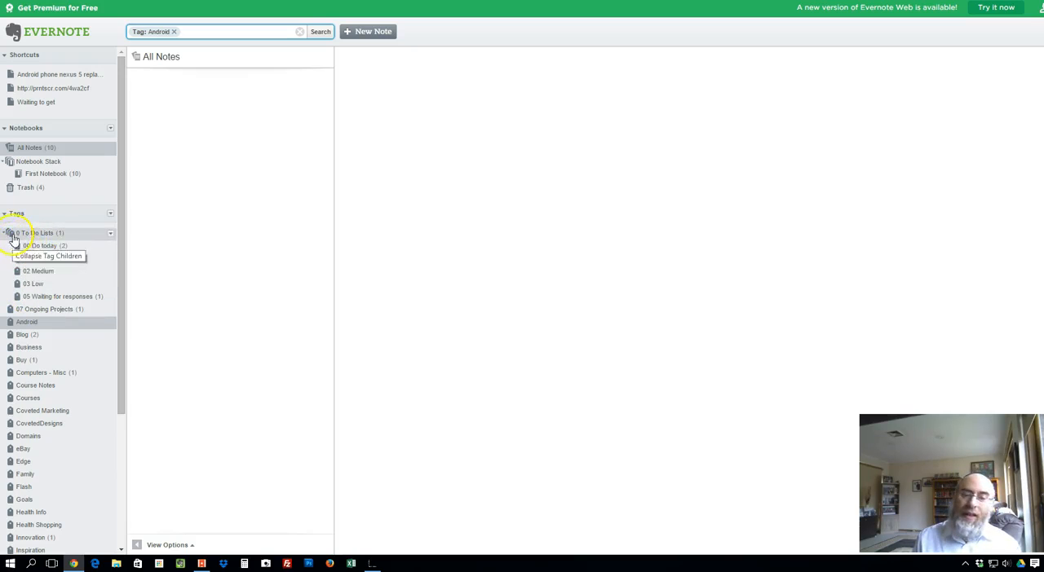
pyautogui.click(7, 234)
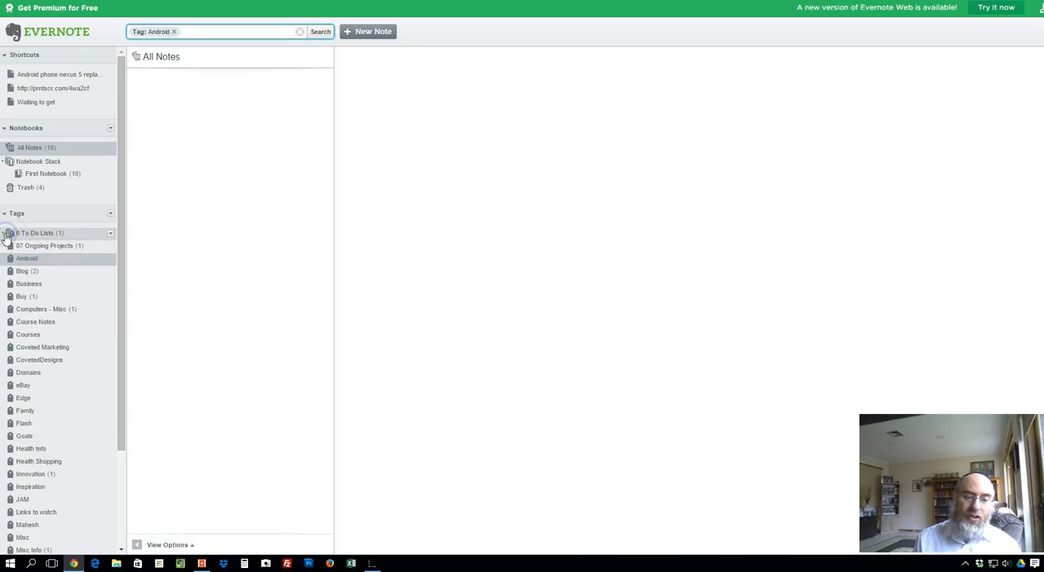
pyautogui.click(6, 234)
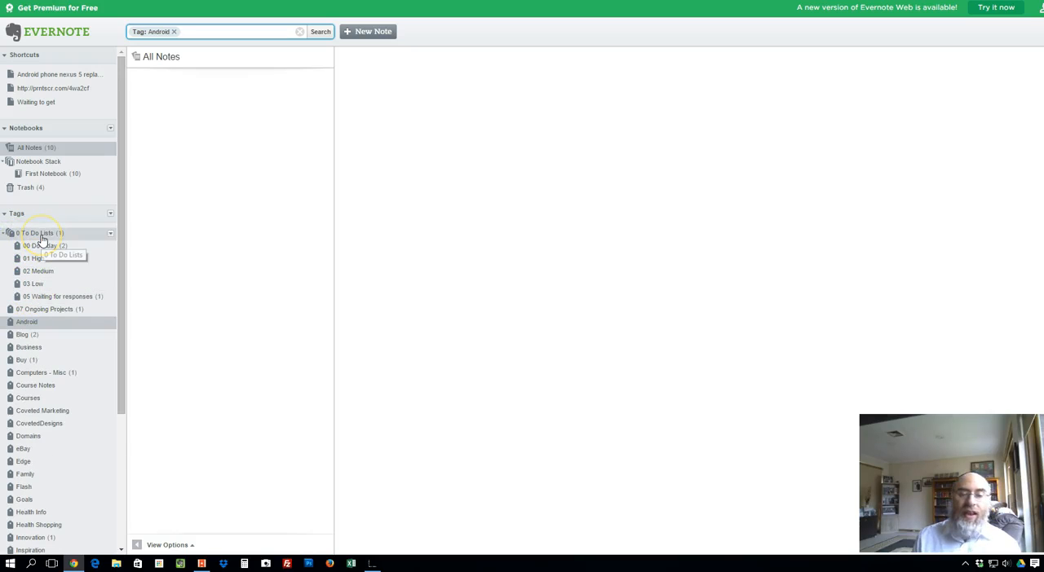